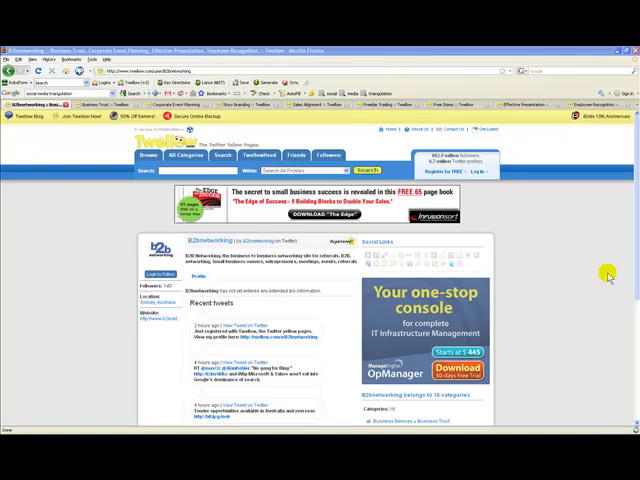
{"action": "mouse_move", "coordinate": [608, 295]}
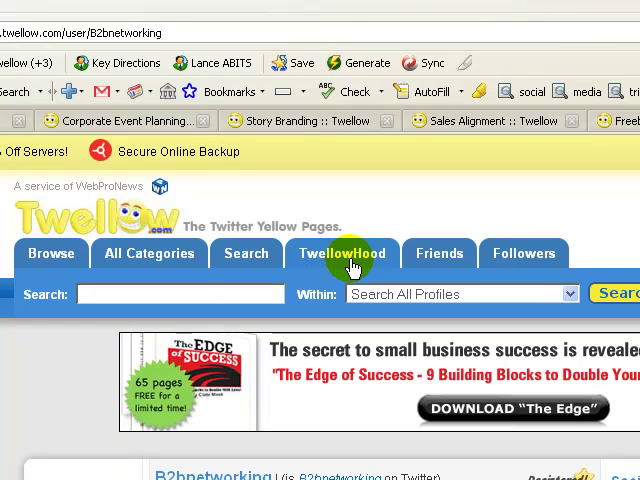
Confirm the calendar shows 1 August 2009, then close Date and Time Properties.
{"action": "scroll", "scroll_direction": "down", "scroll_amount": 3}
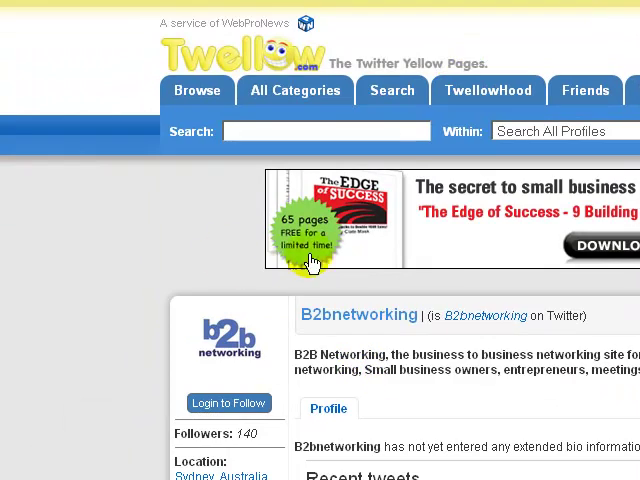
{"action": "scroll", "scroll_direction": "down", "scroll_amount": 3}
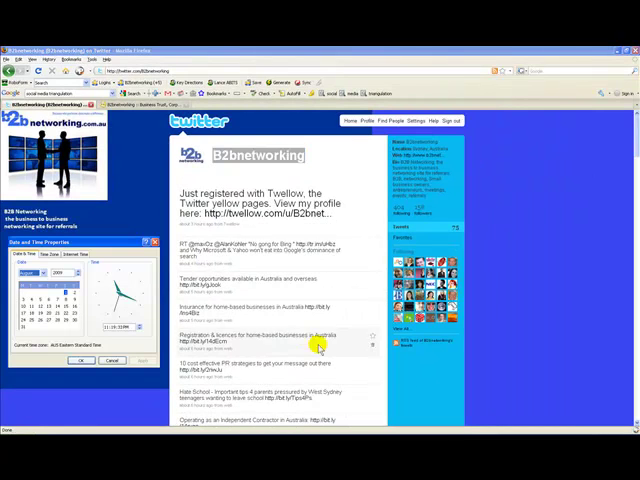
{"action": "left_click", "coordinate": [64, 302]}
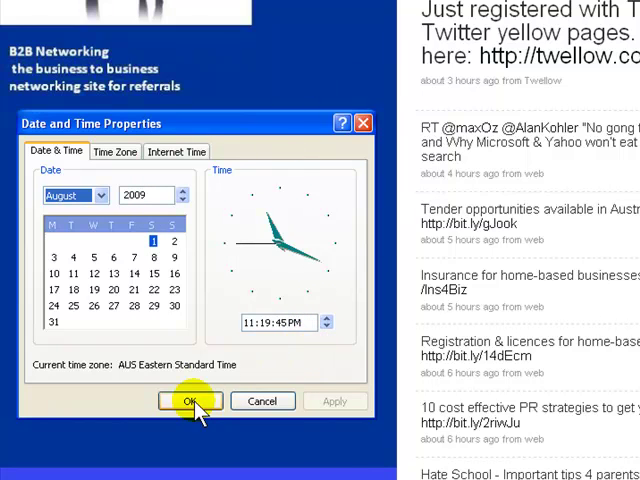
{"action": "left_click", "coordinate": [189, 401]}
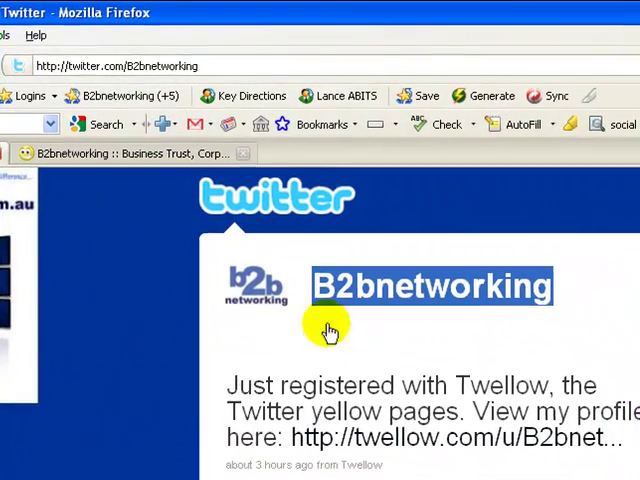
{"action": "mouse_move", "coordinate": [200, 405]}
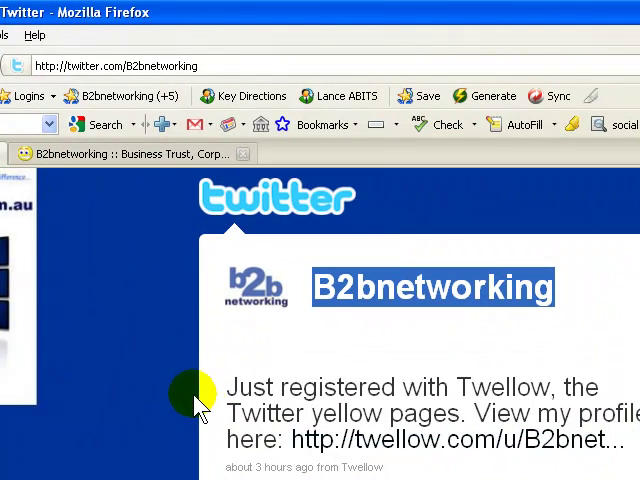
{"action": "mouse_move", "coordinate": [570, 395]}
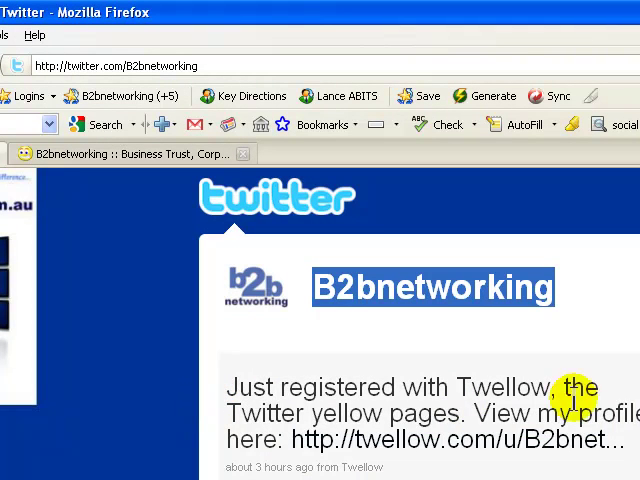
{"action": "mouse_move", "coordinate": [483, 440]}
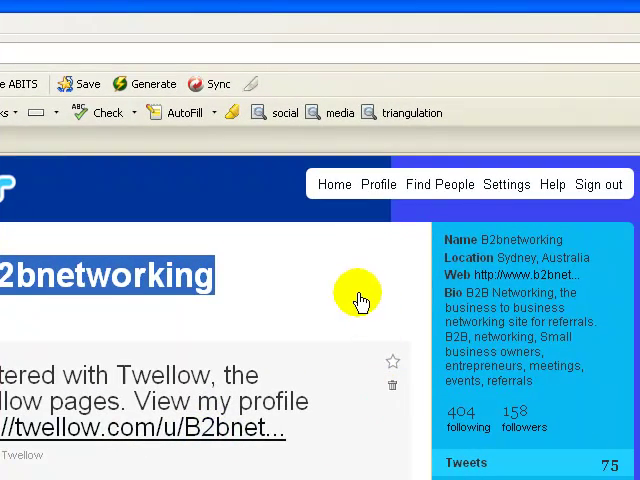
{"action": "mouse_move", "coordinate": [575, 245]}
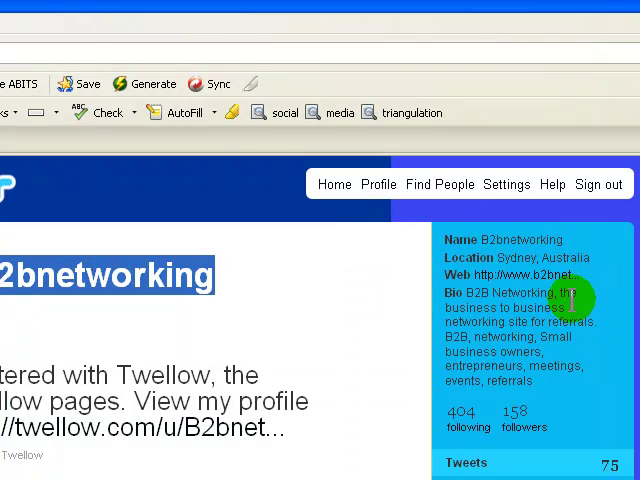
{"action": "mouse_move", "coordinate": [422, 347]}
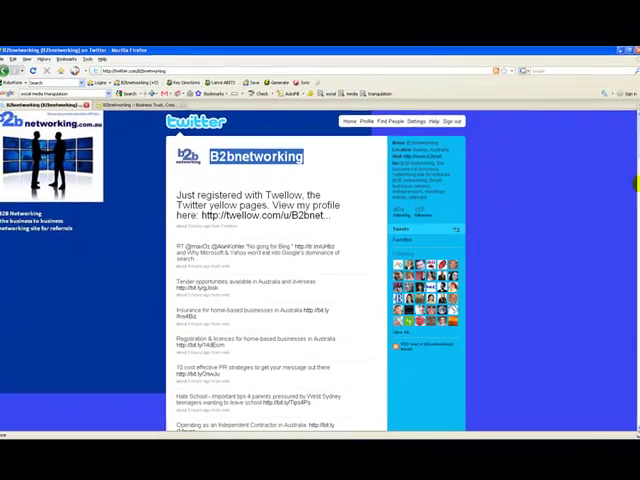
{"action": "scroll", "scroll_direction": "down", "scroll_amount": 3}
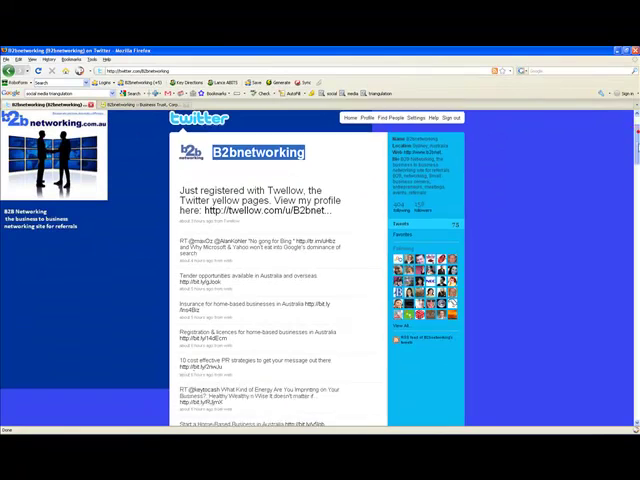
{"action": "scroll", "scroll_direction": "down", "scroll_amount": 3}
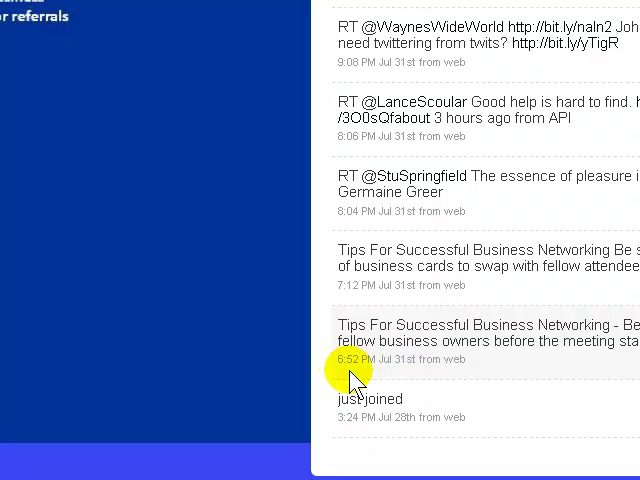
{"action": "mouse_move", "coordinate": [570, 378]}
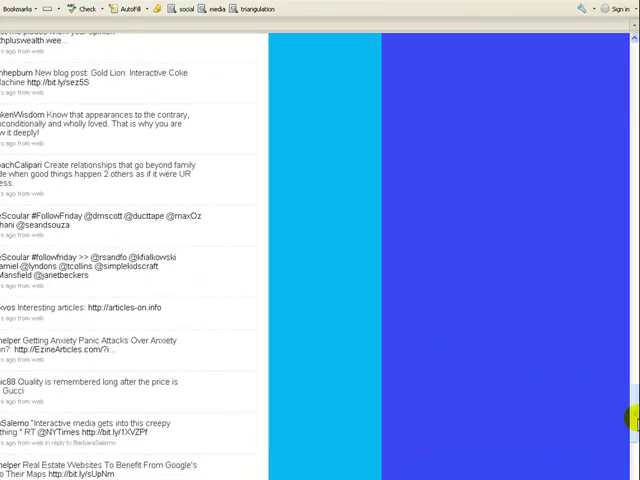
{"action": "scroll", "scroll_direction": "up", "scroll_amount": 3}
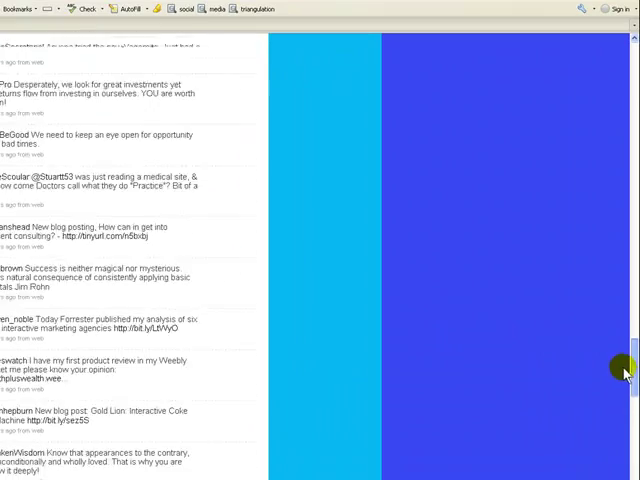
{"action": "scroll", "scroll_direction": "up", "scroll_amount": 3}
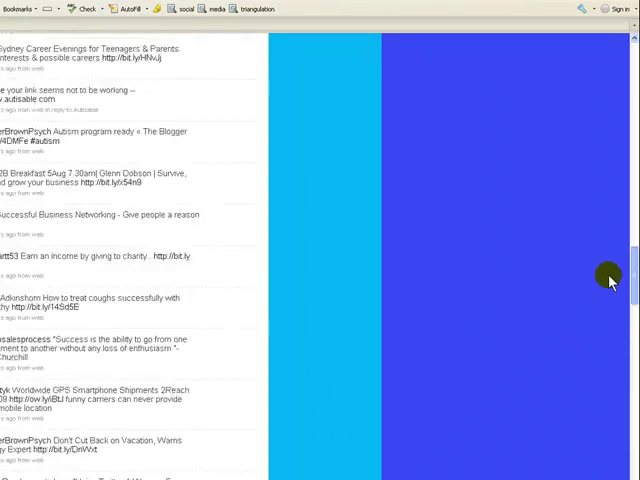
{"action": "scroll", "scroll_direction": "up", "scroll_amount": 3}
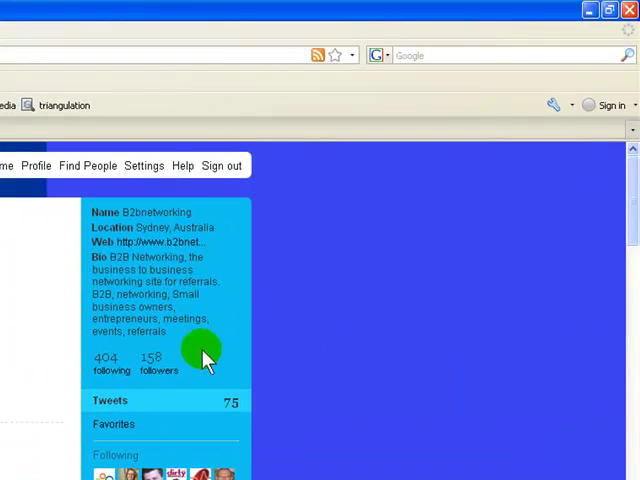
{"action": "mouse_move", "coordinate": [110, 395]}
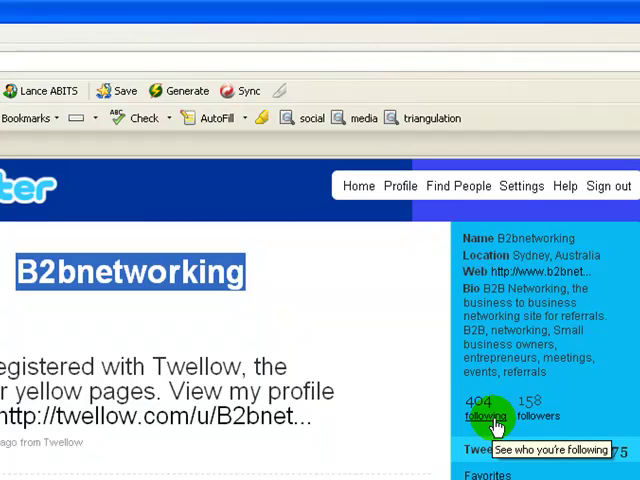
{"action": "mouse_move", "coordinate": [220, 355]}
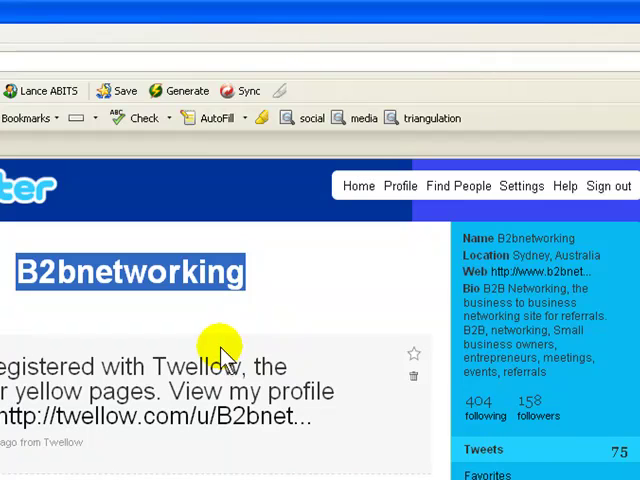
{"action": "mouse_move", "coordinate": [610, 440]}
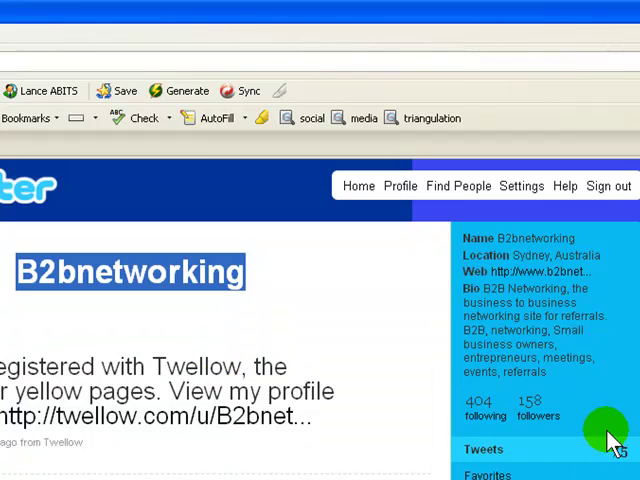
{"action": "mouse_move", "coordinate": [580, 420]}
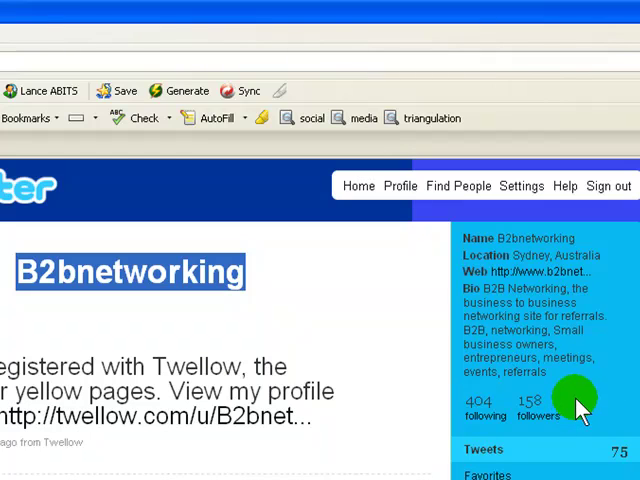
{"action": "scroll", "scroll_direction": "down", "scroll_amount": 3}
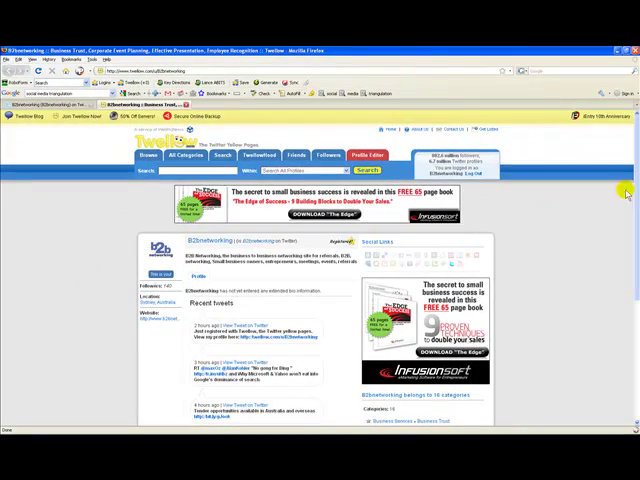
{"action": "scroll", "scroll_direction": "down", "scroll_amount": 3}
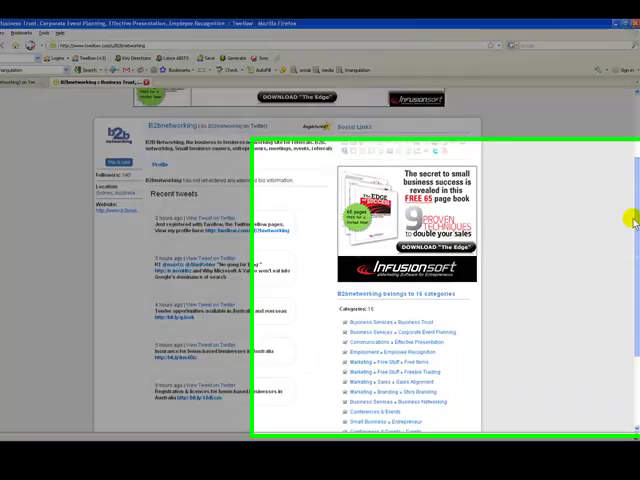
{"action": "scroll", "scroll_direction": "down", "scroll_amount": 3}
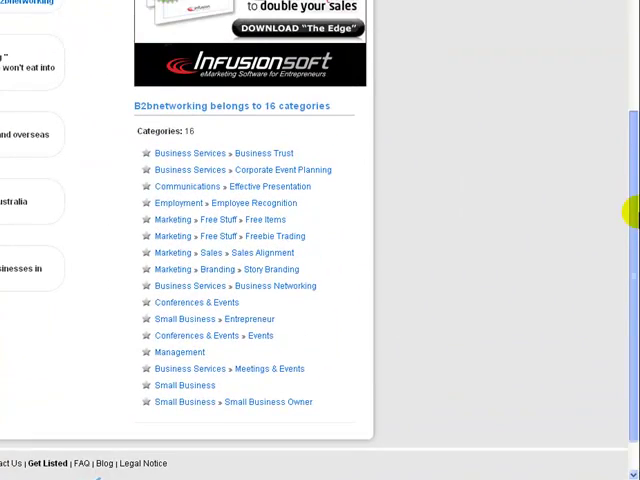
{"action": "scroll", "scroll_direction": "up", "scroll_amount": 3}
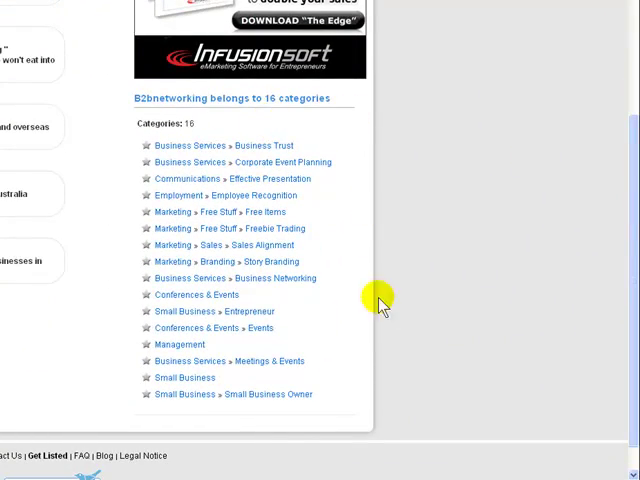
{"action": "scroll", "scroll_direction": "up", "scroll_amount": 3}
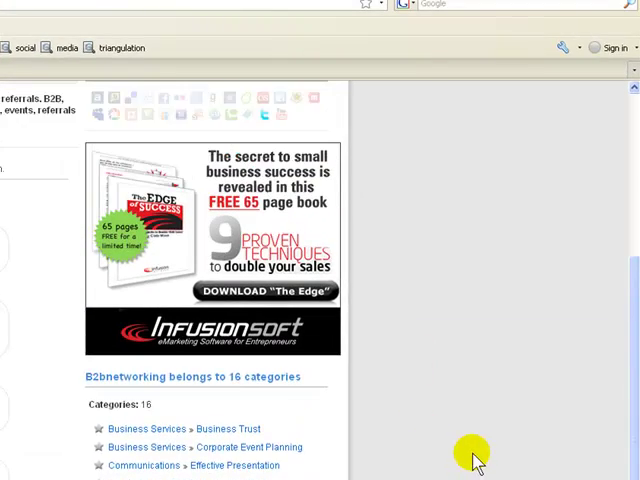
{"action": "scroll", "scroll_direction": "down", "scroll_amount": 3}
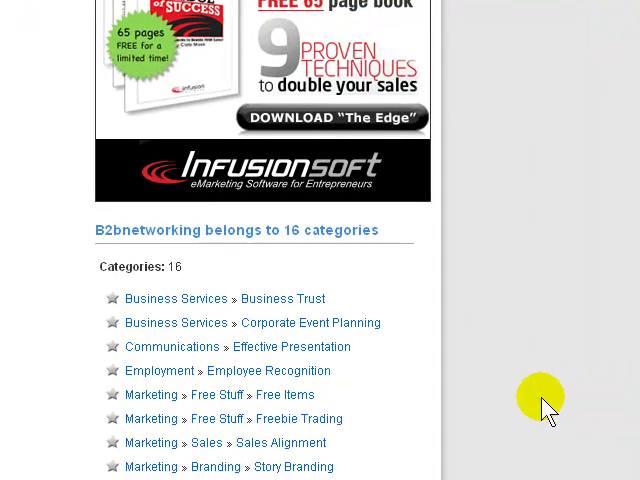
{"action": "scroll", "scroll_direction": "up", "scroll_amount": 3}
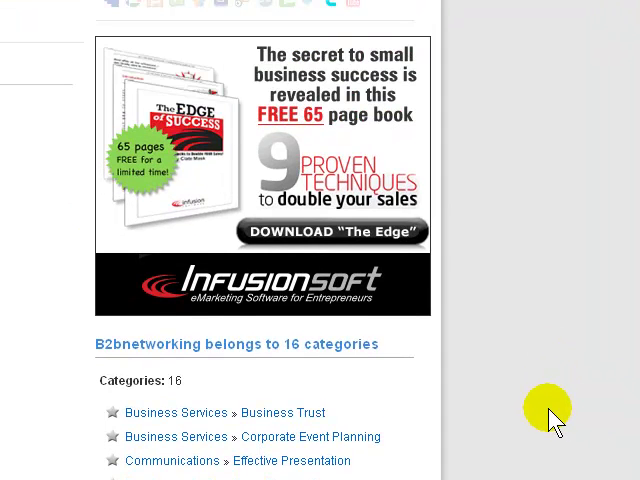
{"action": "scroll", "scroll_direction": "up", "scroll_amount": 3}
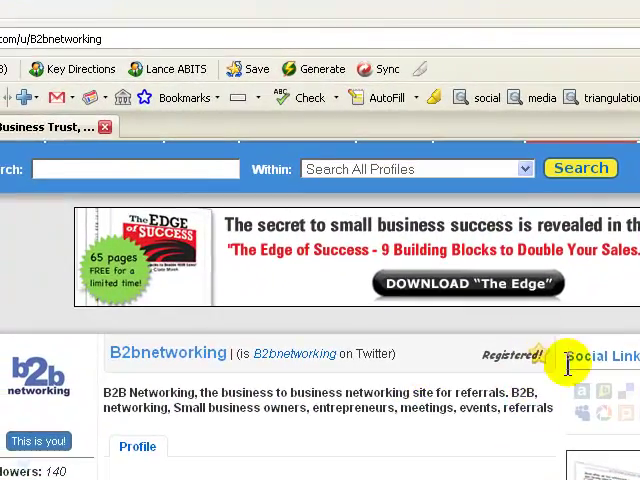
{"action": "mouse_move", "coordinate": [227, 417]}
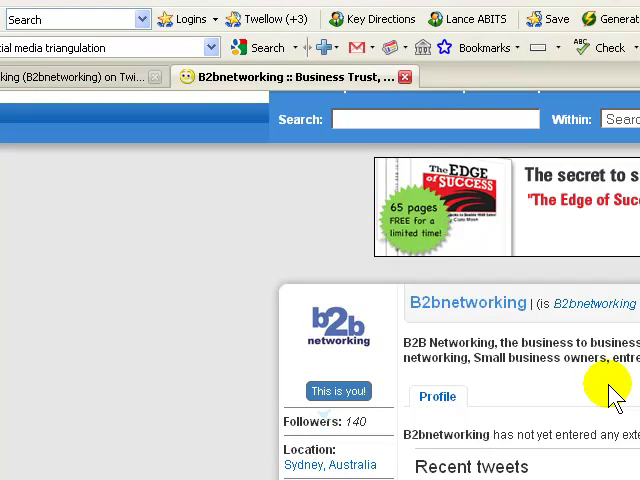
{"action": "mouse_move", "coordinate": [455, 410]}
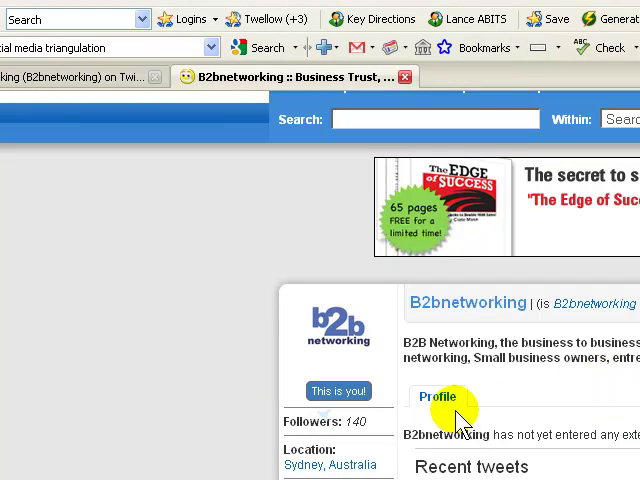
{"action": "mouse_move", "coordinate": [495, 435]}
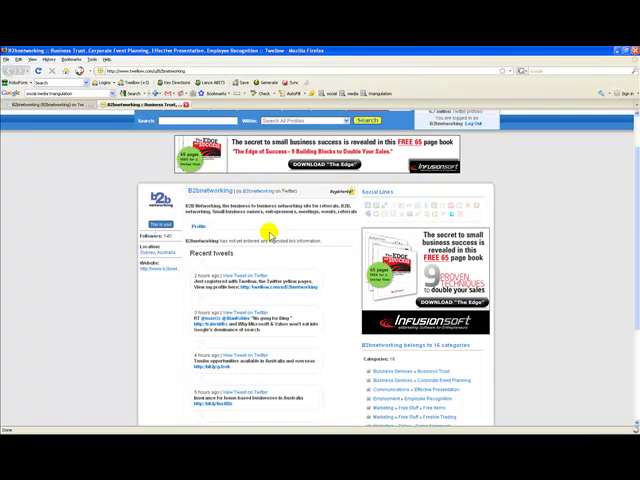
Scroll the B2Bnetworking profile to view its 16-category list.
{"action": "scroll", "scroll_direction": "down", "scroll_amount": 3}
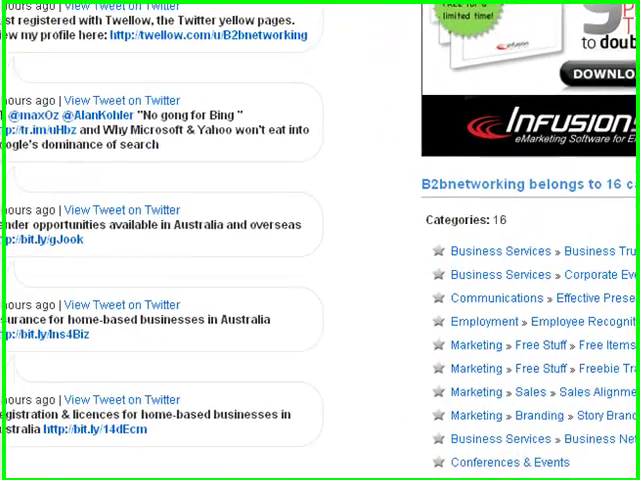
{"action": "scroll", "scroll_direction": "up", "scroll_amount": 3}
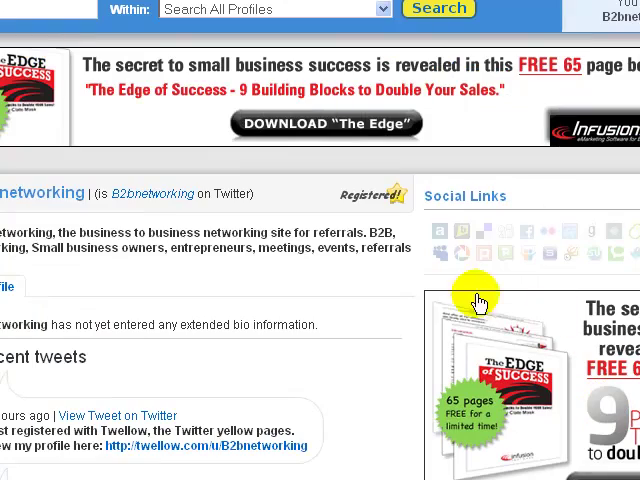
{"action": "mouse_move", "coordinate": [378, 253]}
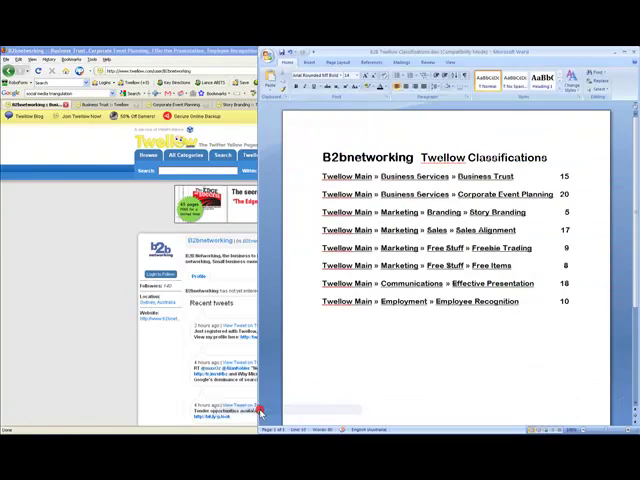
{"action": "mouse_move", "coordinate": [500, 187]}
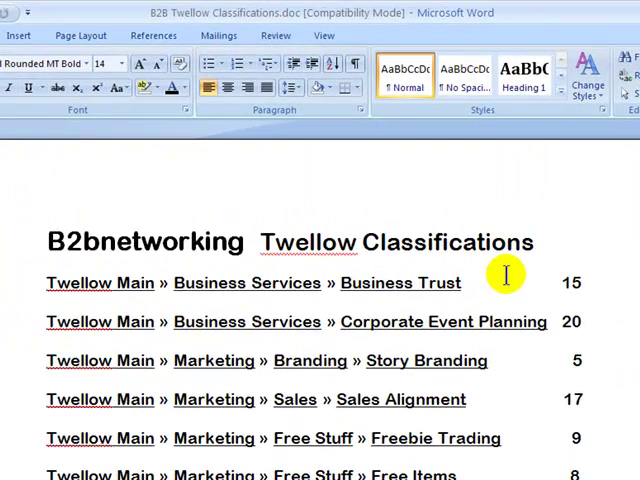
{"action": "mouse_move", "coordinate": [500, 276]}
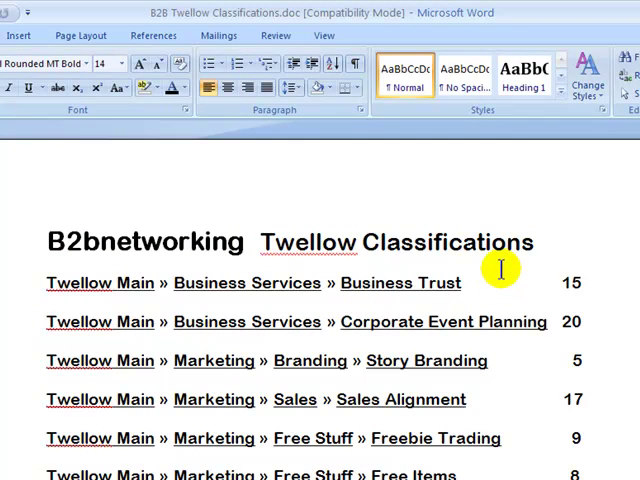
Bring up the B2B Twellow Classifications Word document listing eight category paths and ranks.
{"action": "left_click", "coordinate": [537, 438]}
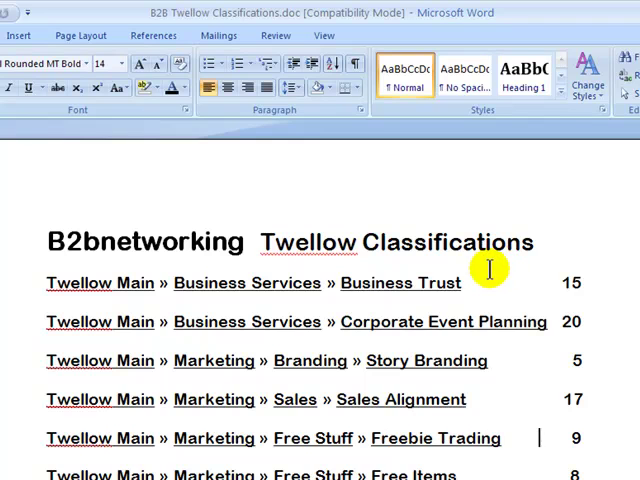
{"action": "mouse_move", "coordinate": [470, 280]}
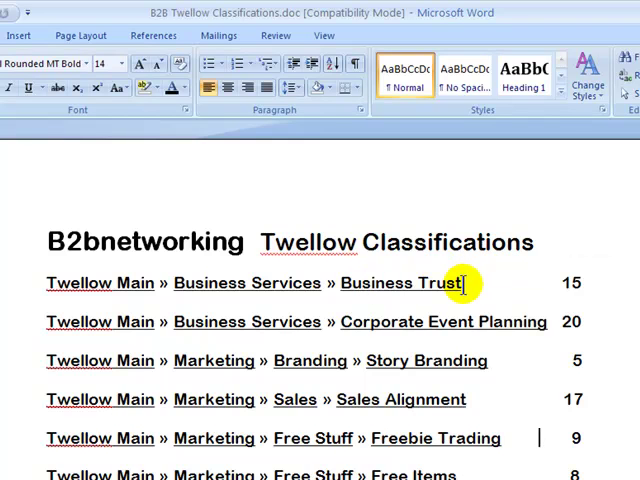
{"action": "mouse_move", "coordinate": [247, 283]}
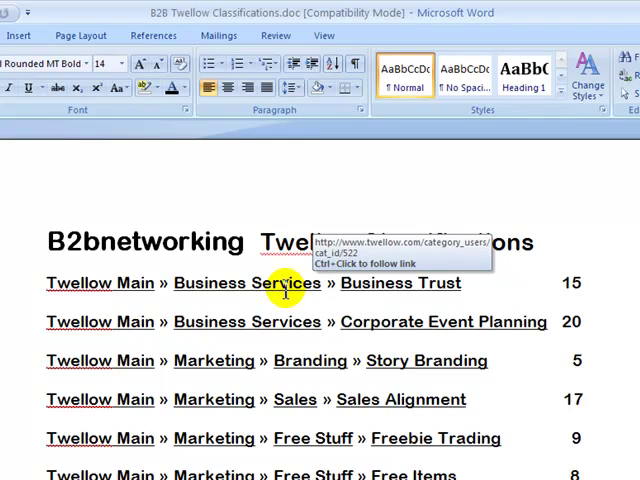
{"action": "mouse_move", "coordinate": [590, 278]}
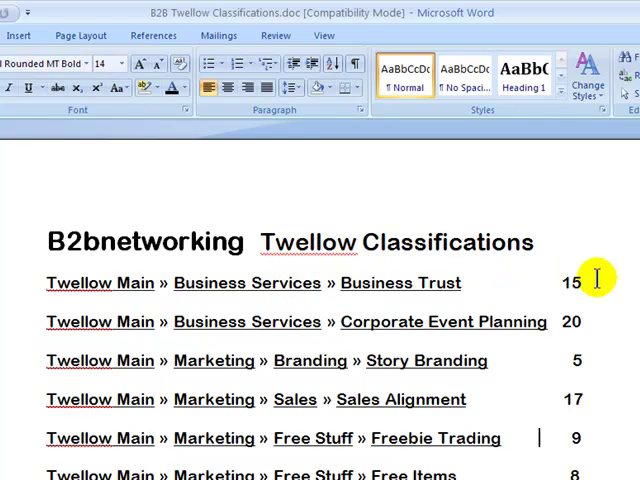
{"action": "mouse_move", "coordinate": [613, 312]}
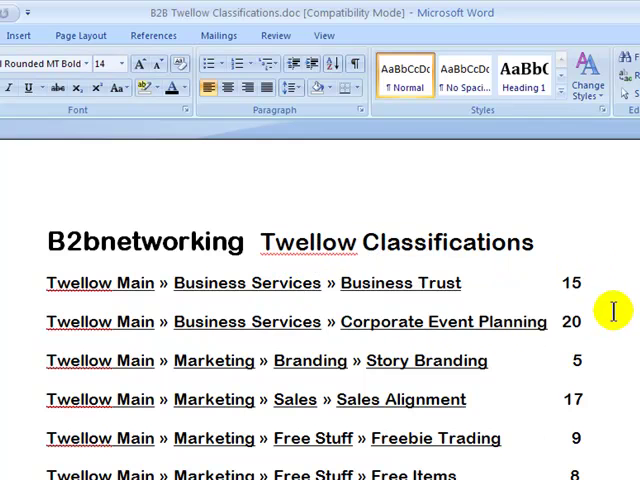
{"action": "mouse_move", "coordinate": [607, 320]}
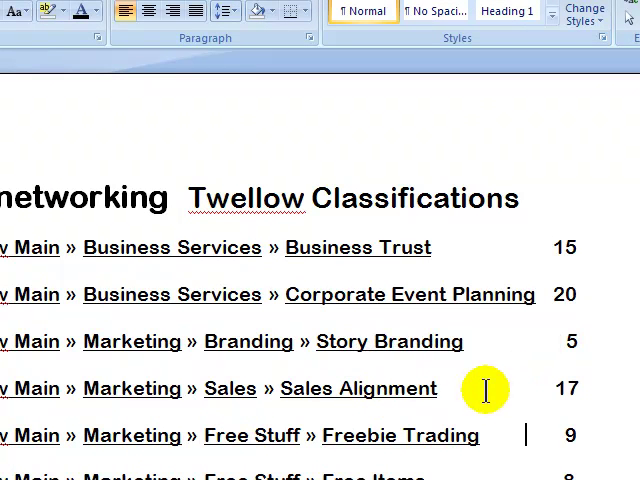
{"action": "mouse_move", "coordinate": [607, 389]}
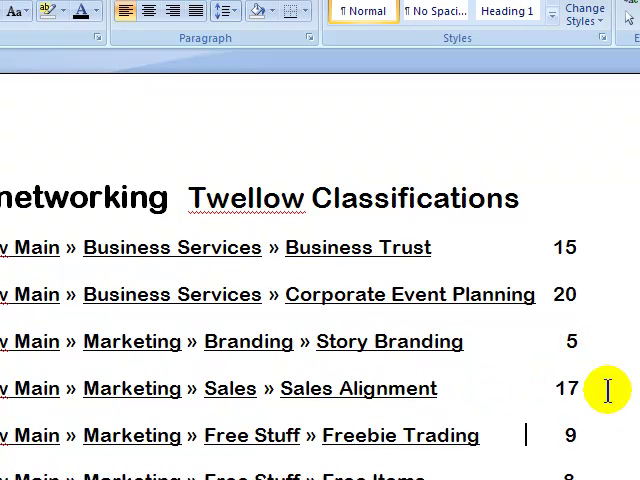
{"action": "mouse_move", "coordinate": [400, 436]}
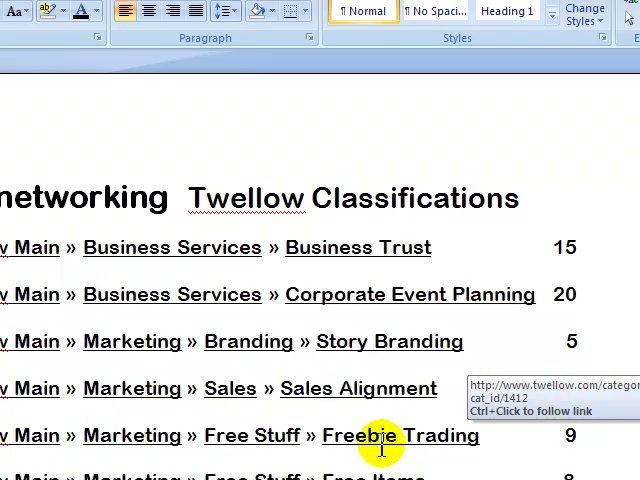
{"action": "mouse_move", "coordinate": [252, 436]}
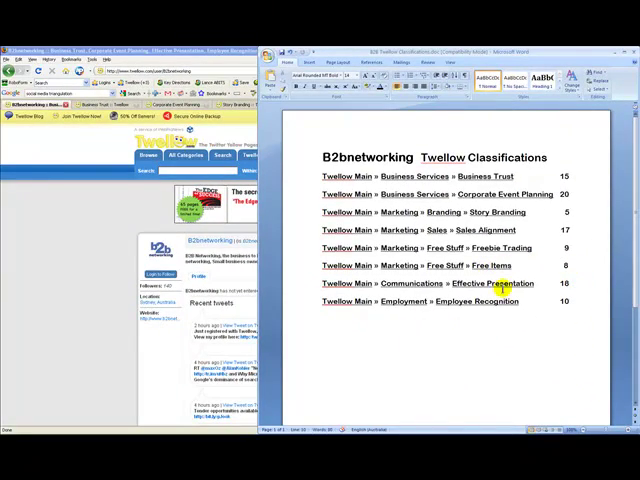
{"action": "mouse_move", "coordinate": [578, 302]}
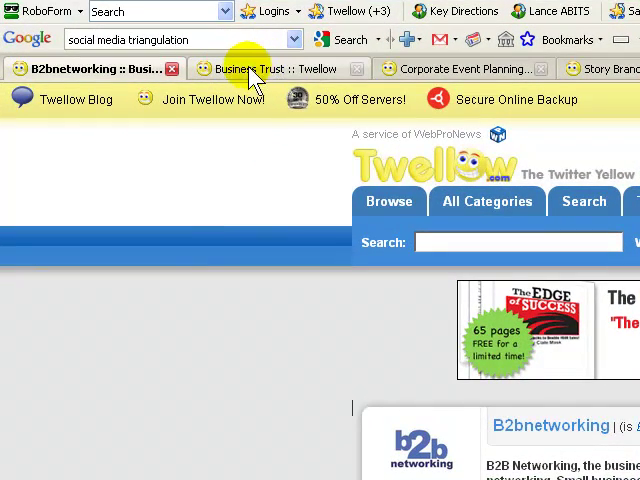
{"action": "mouse_move", "coordinate": [285, 69]}
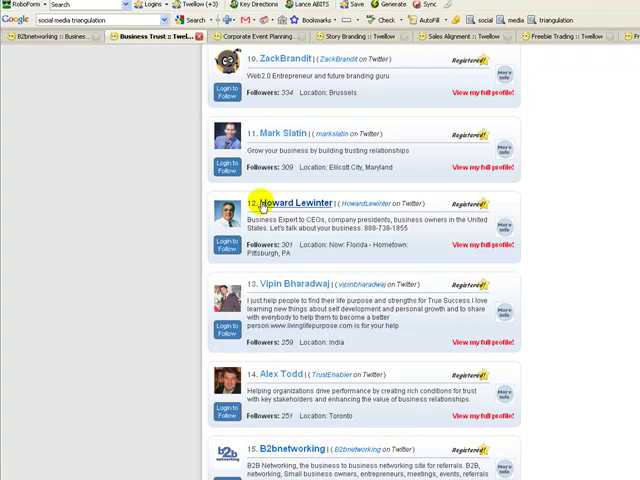
Check B2Bnetworking's rank on the Story Branding and Sales Alignment category pages.
{"action": "scroll", "scroll_direction": "down", "scroll_amount": 3}
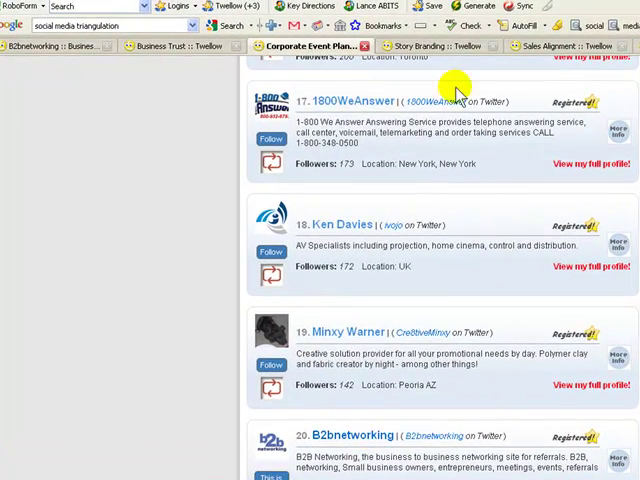
{"action": "left_click", "coordinate": [420, 46]}
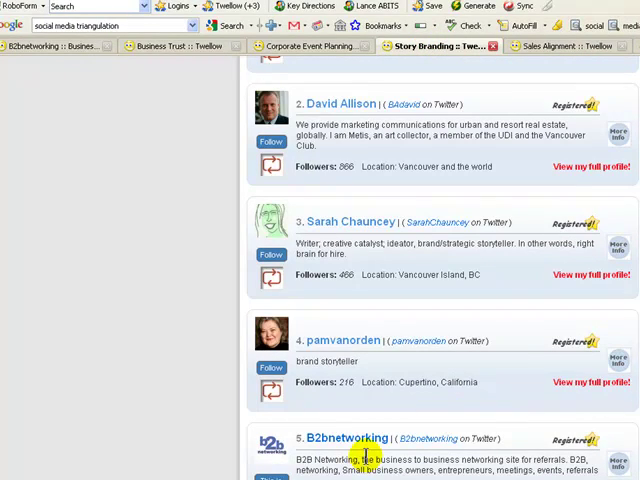
{"action": "left_click", "coordinate": [555, 46]}
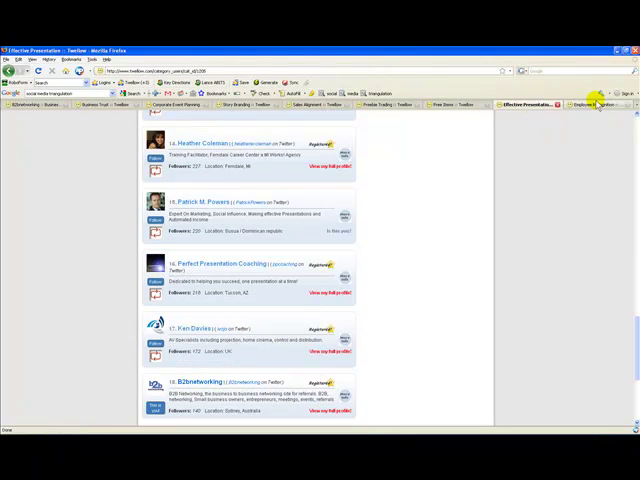
Show the Employee Recognition category page with B2Bnetworking listed 10th.
{"action": "left_click", "coordinate": [598, 104]}
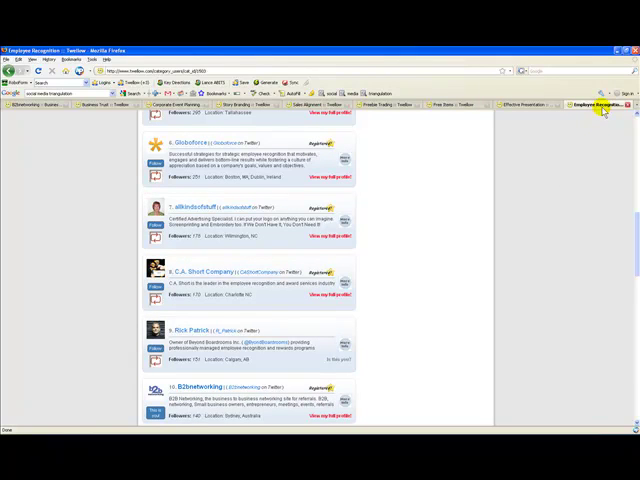
{"action": "mouse_move", "coordinate": [207, 398]}
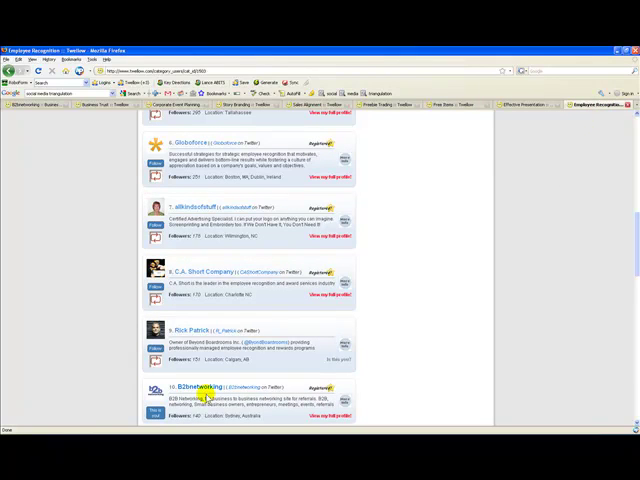
{"action": "mouse_move", "coordinate": [476, 229]}
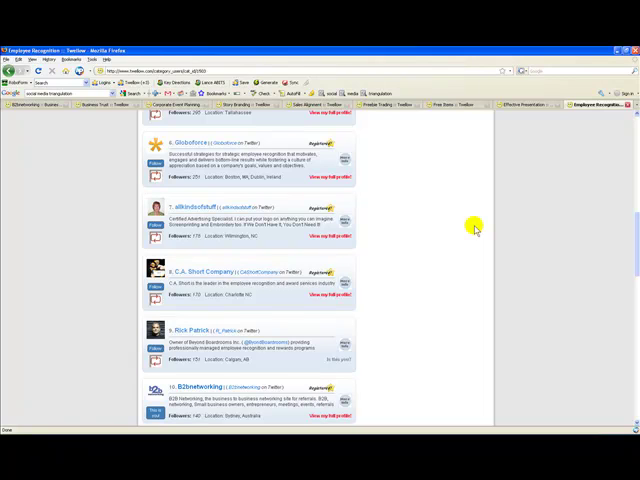
{"action": "mouse_move", "coordinate": [460, 226]}
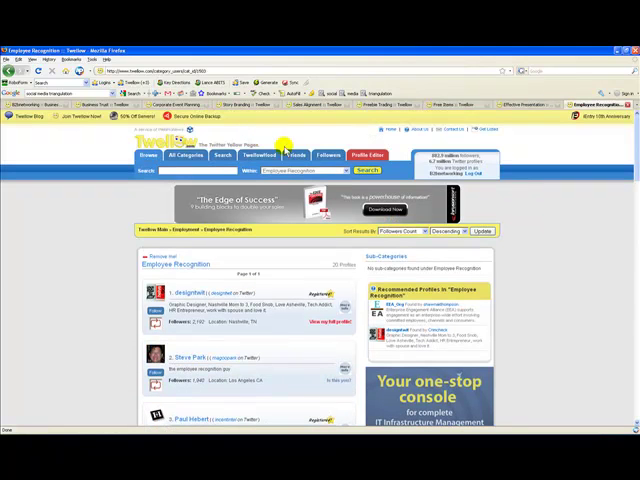
{"action": "mouse_move", "coordinate": [632, 135]}
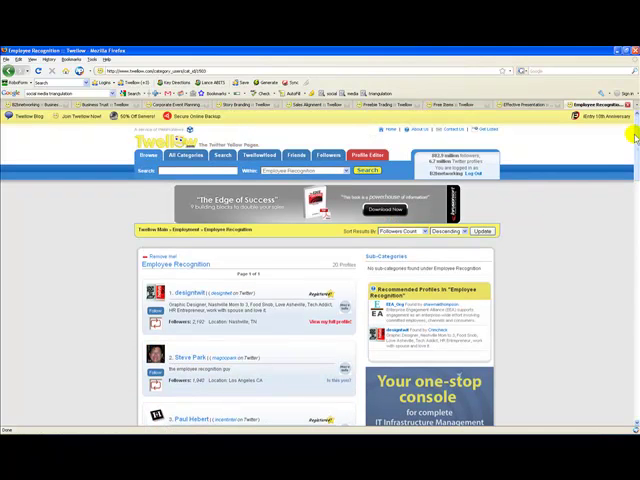
{"action": "scroll", "scroll_direction": "down", "scroll_amount": 3}
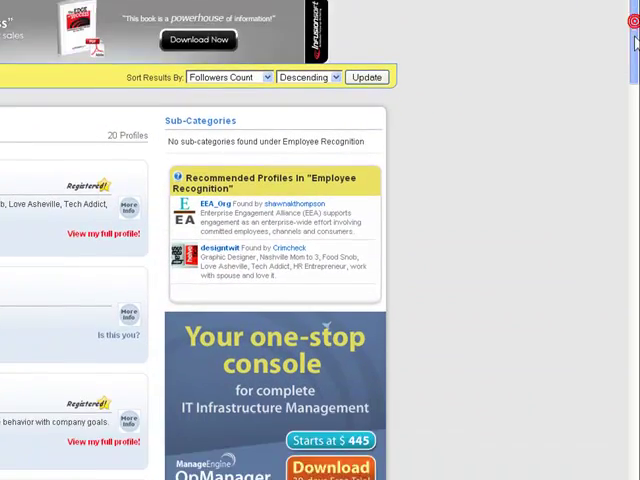
{"action": "scroll", "scroll_direction": "down", "scroll_amount": 3}
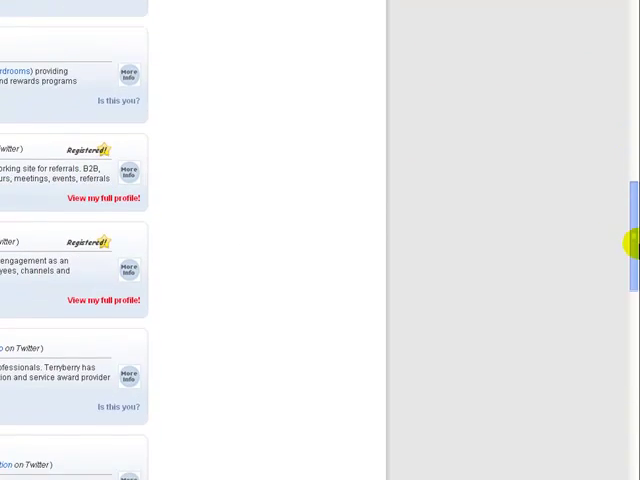
{"action": "scroll", "scroll_direction": "down", "scroll_amount": 3}
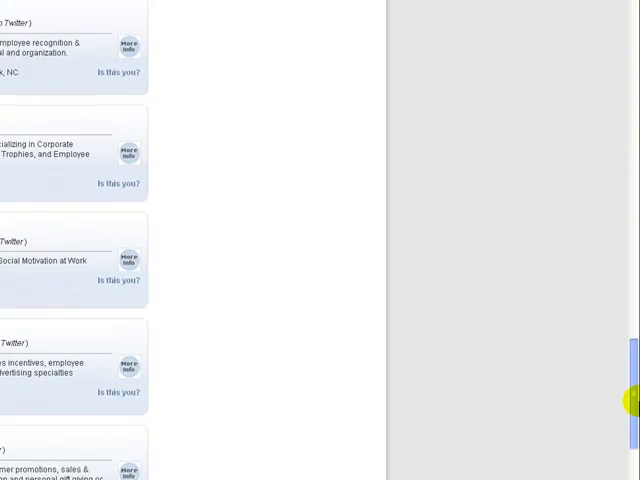
{"action": "scroll", "scroll_direction": "down", "scroll_amount": 3}
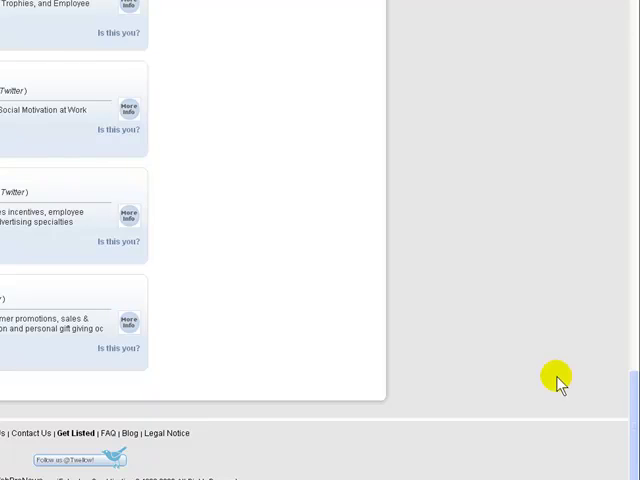
{"action": "mouse_move", "coordinate": [545, 378]}
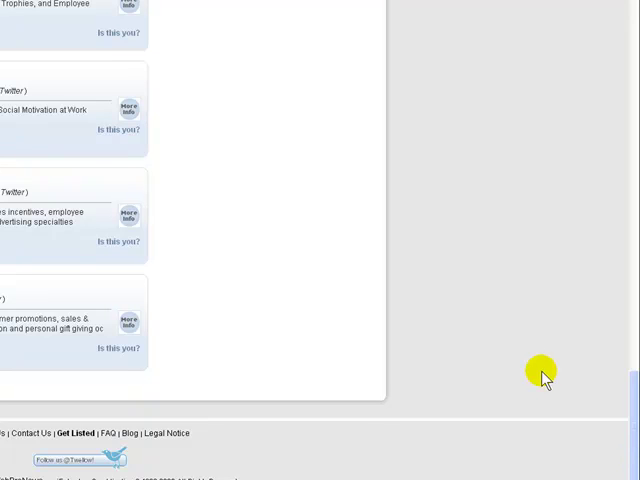